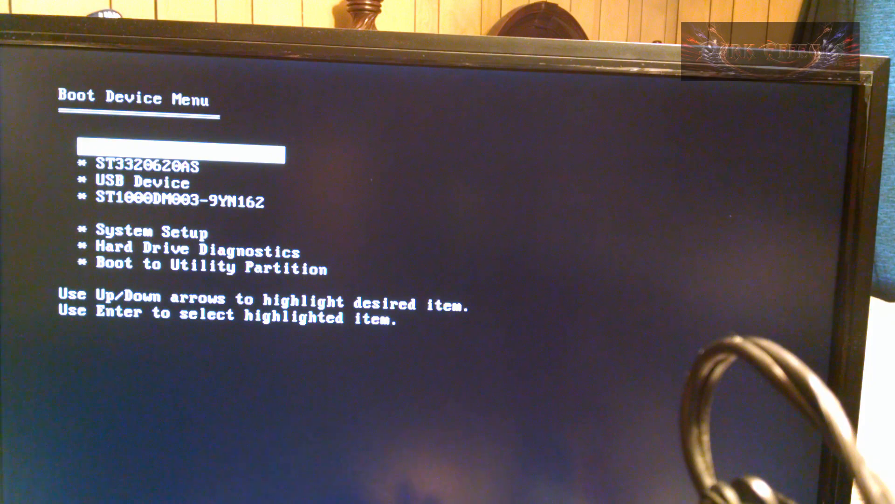
- Boot the PC from the Windows installation media selected in the Boot Device Menu
key("down")
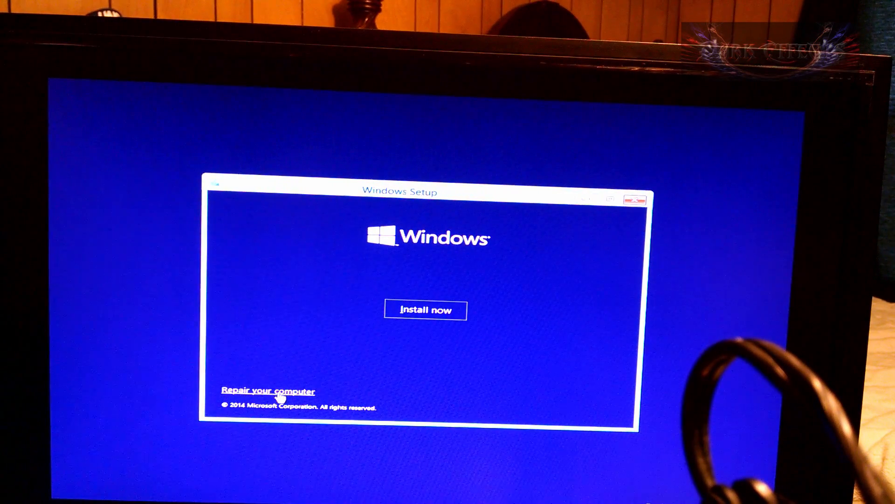
- Reach Advanced options via Repair your computer and Troubleshoot
left_click(267, 389)
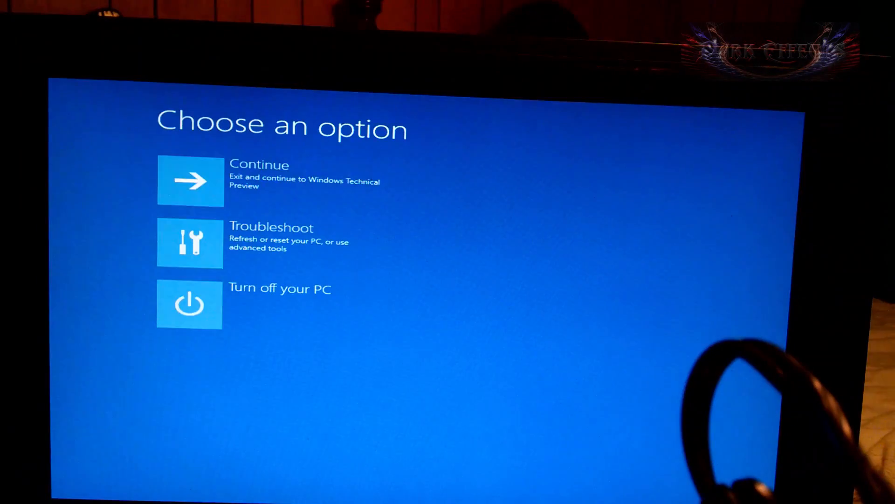
mouse_move(268, 253)
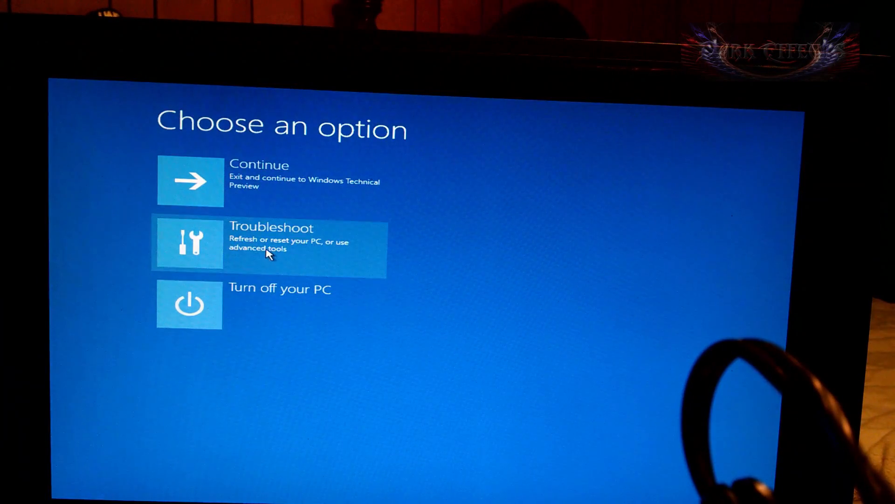
left_click(268, 246)
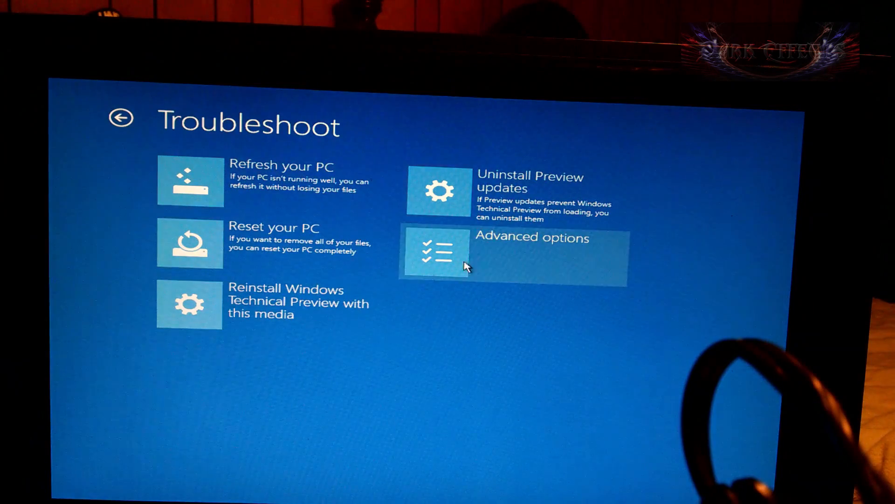
left_click(510, 253)
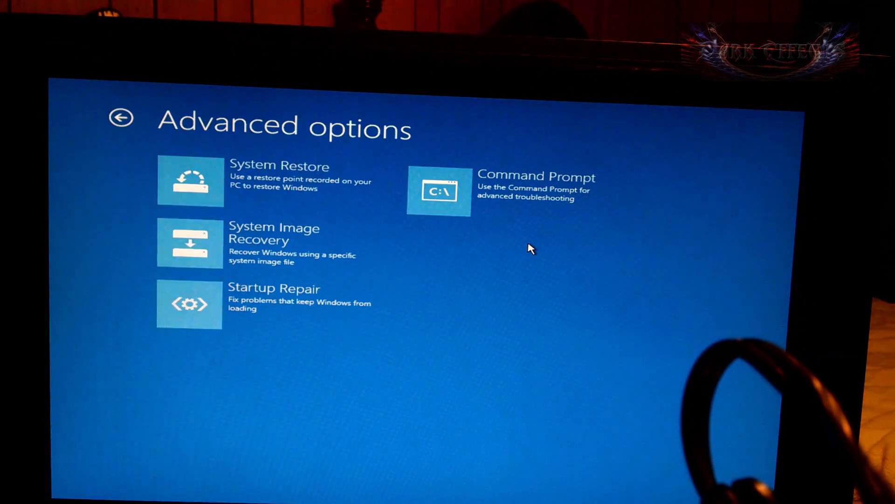
mouse_move(523, 194)
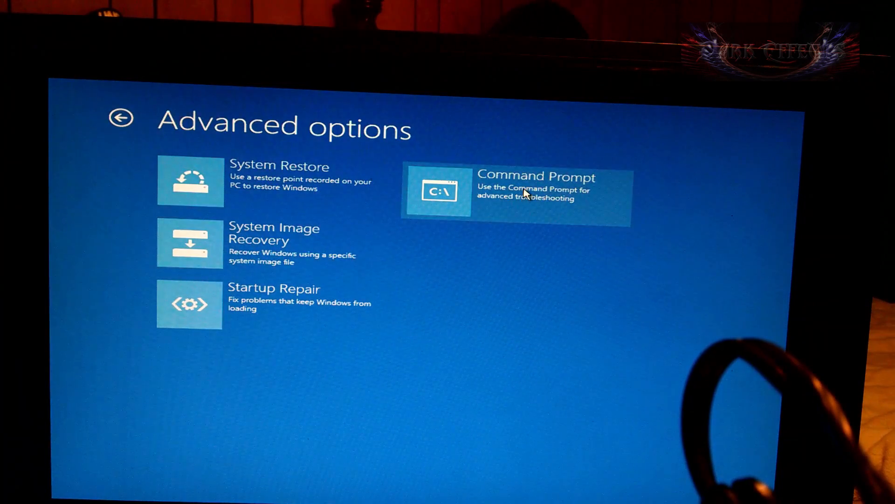
- Run del %windir%\system32\fntcache.dat in a recovery Command Prompt to delete the font cache
left_click(514, 192)
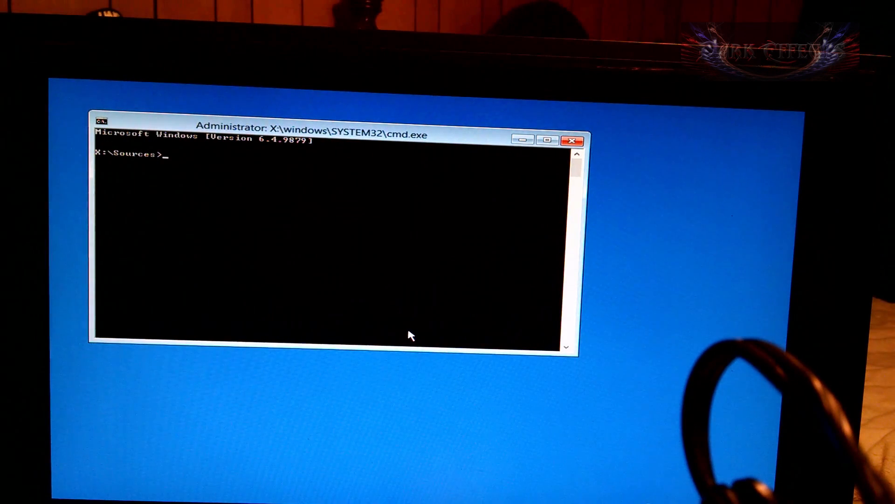
type("de")
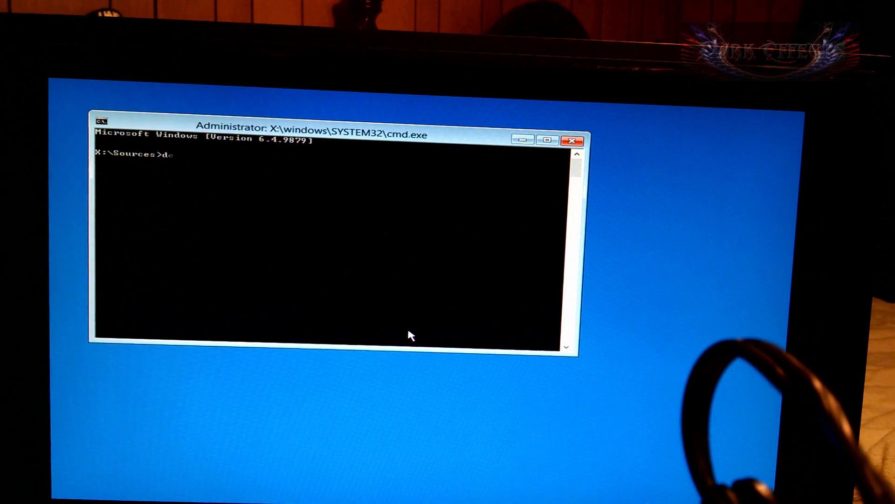
type("l")
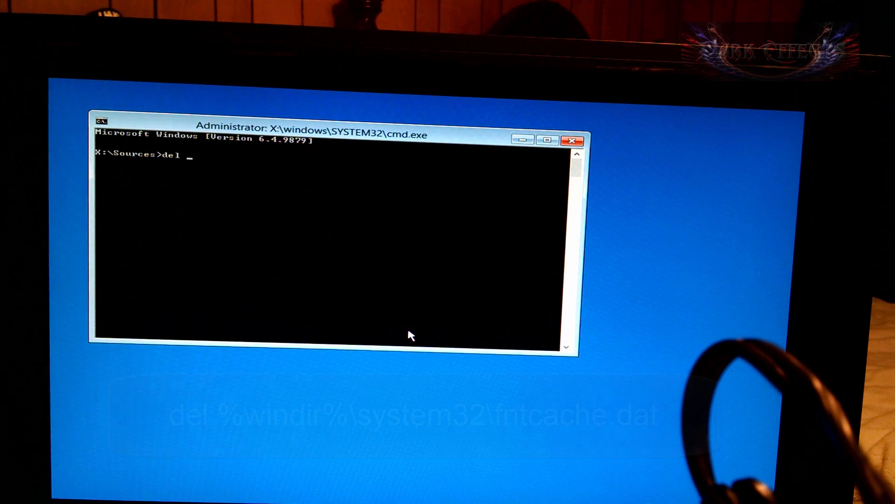
type("%windir")
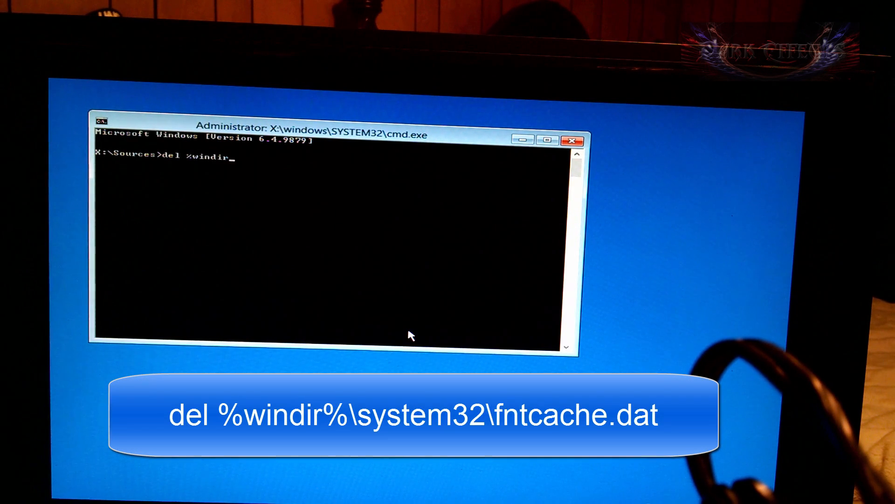
type("%\\s")
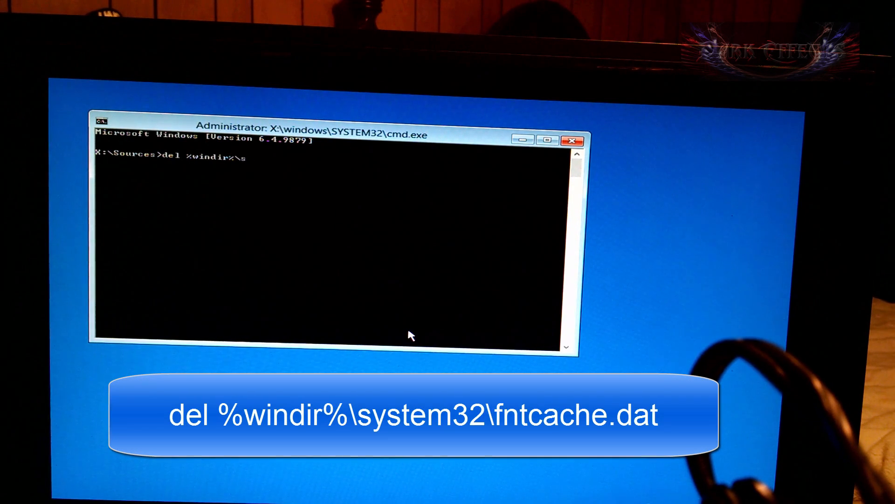
type("ystem")
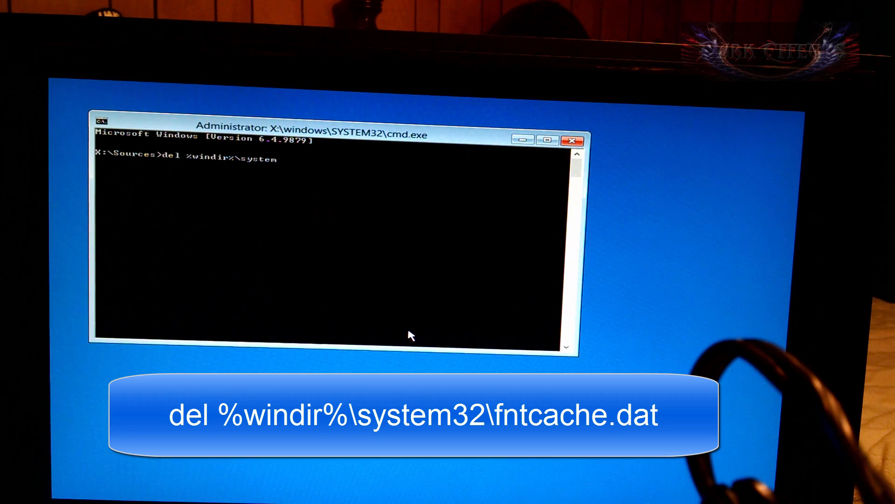
type("32\\")
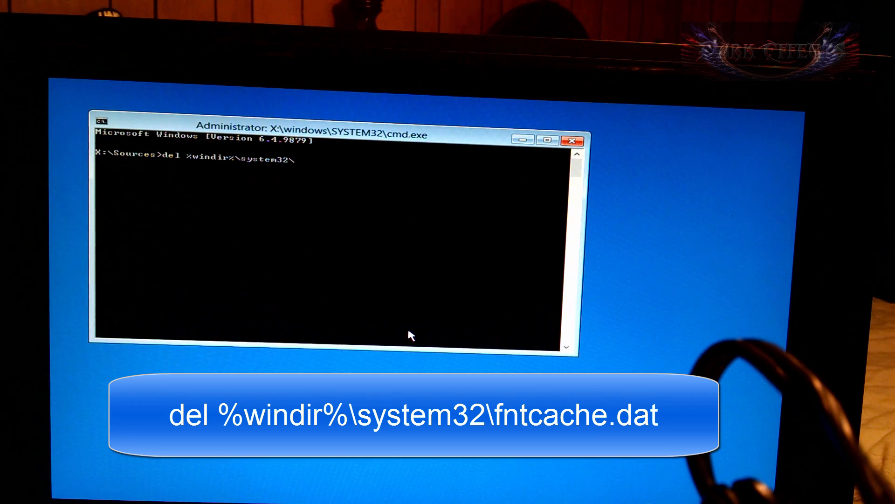
type("fnt")
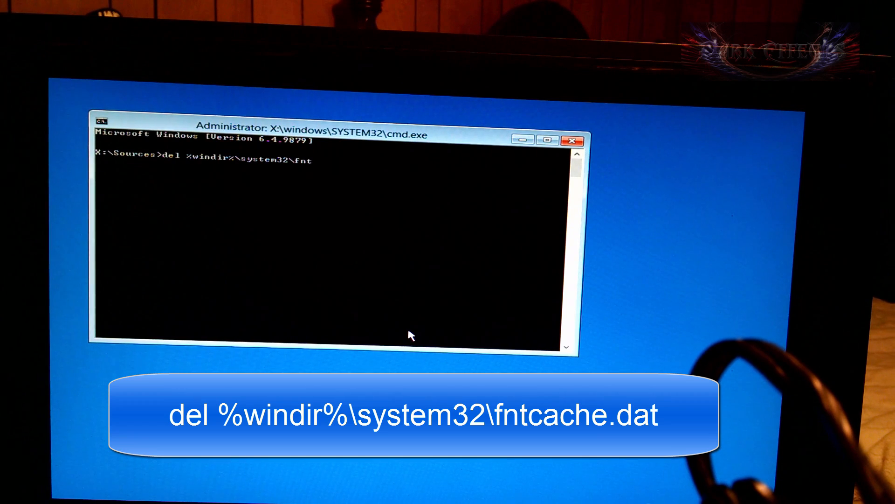
type("cache.d")
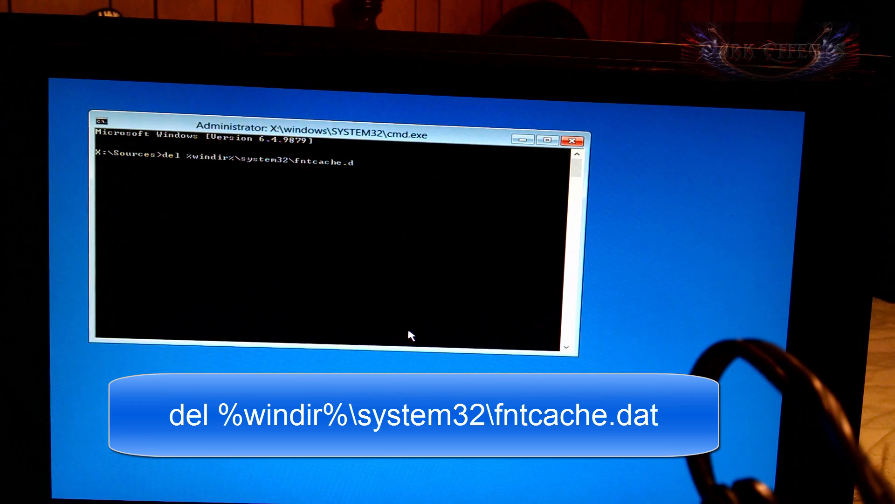
type("at")
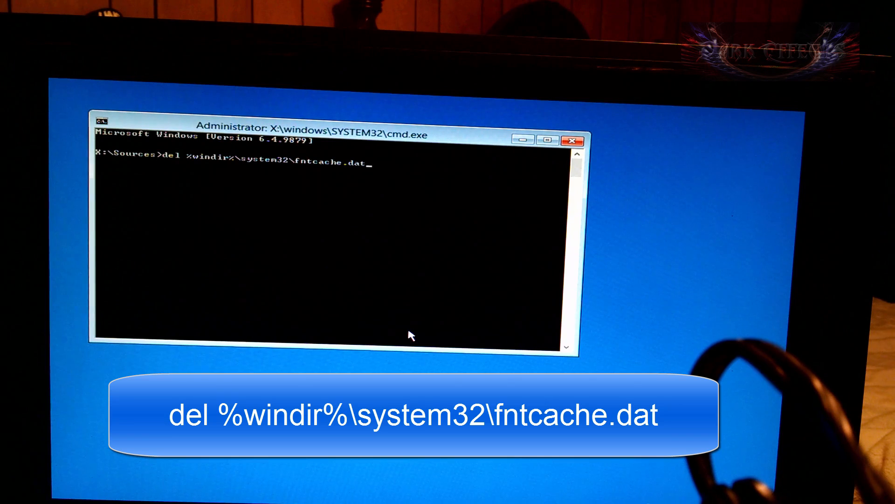
key("Return")
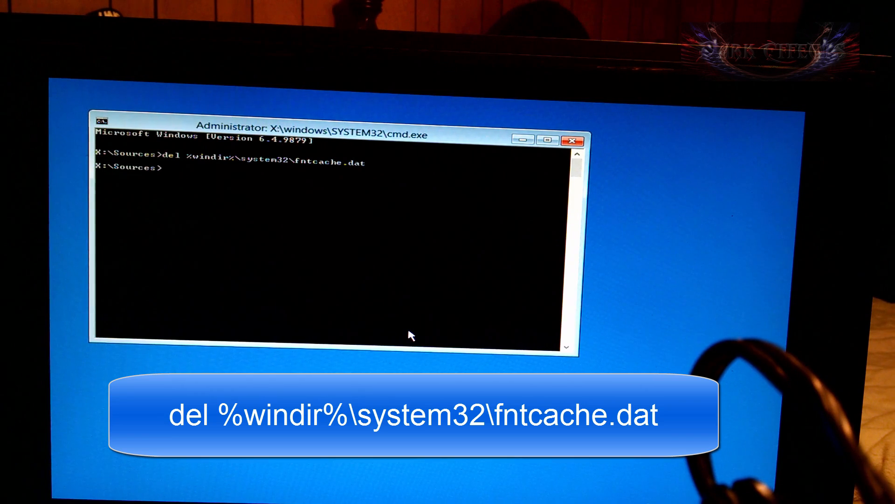
- Re-run the del command to confirm fntcache.dat is gone, exit, and continue into Windows
type("del")
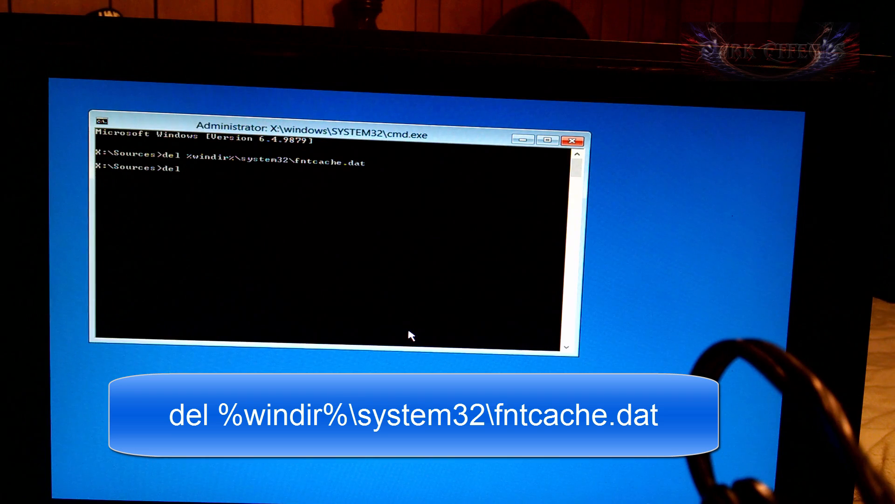
type("%windir%\\system")
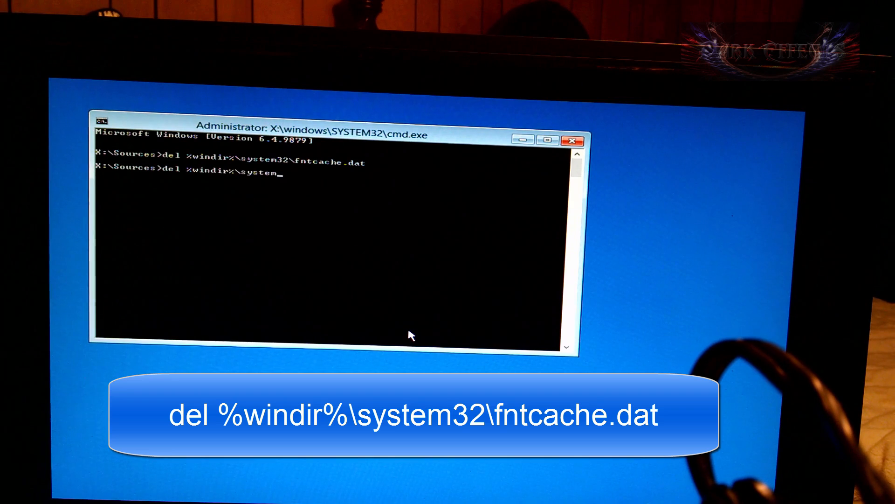
type("32\\")
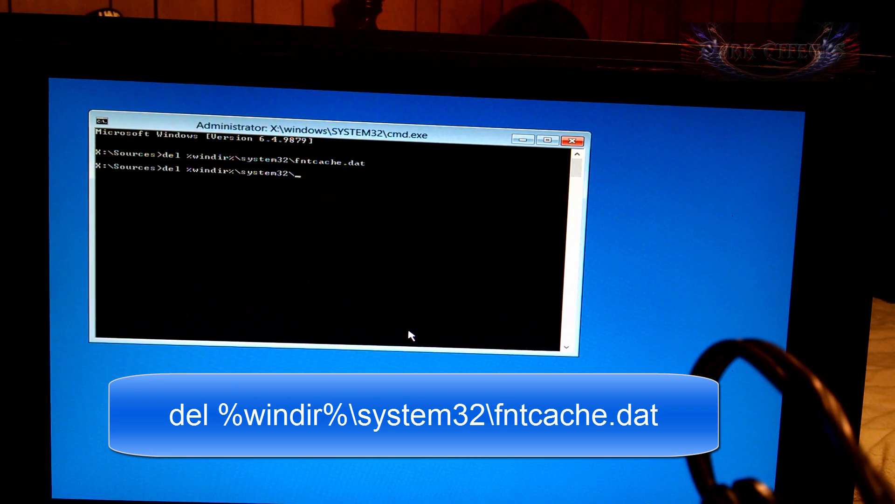
type("fntcache")
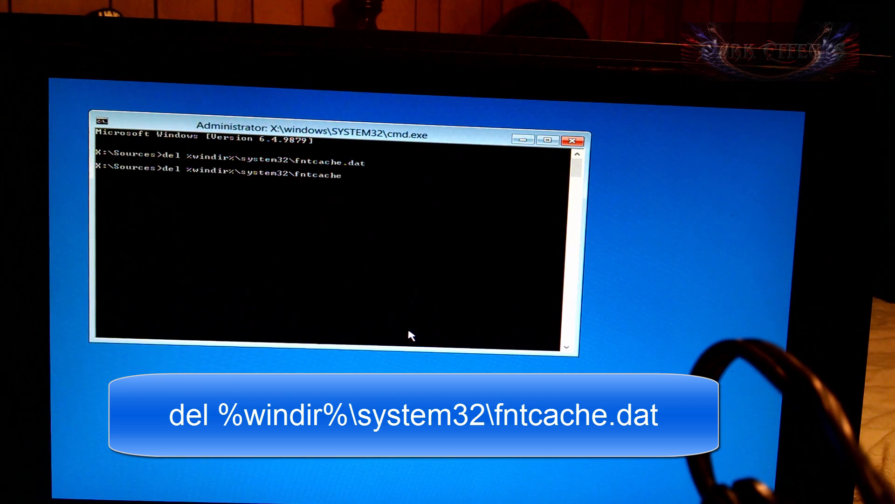
type(".dat")
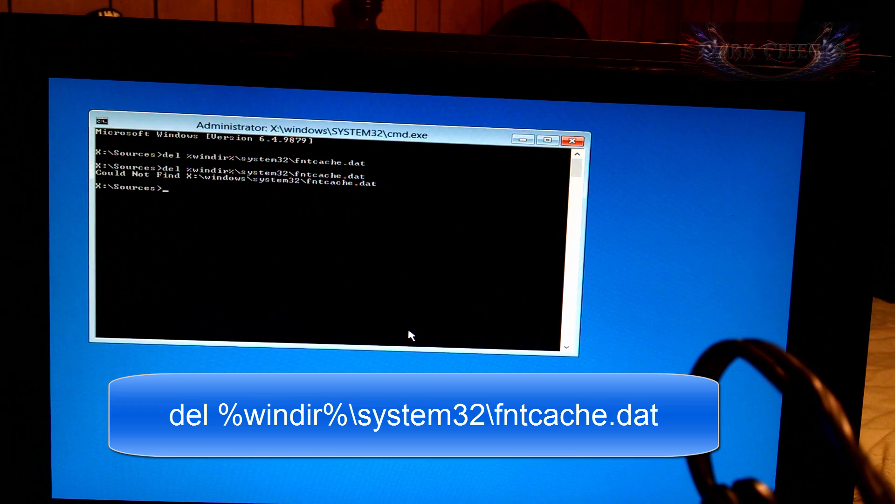
type("e")
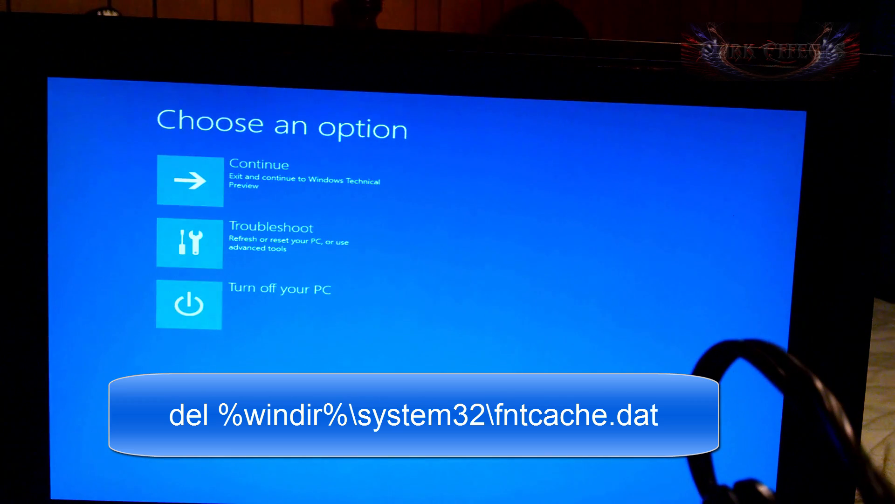
mouse_move(290, 192)
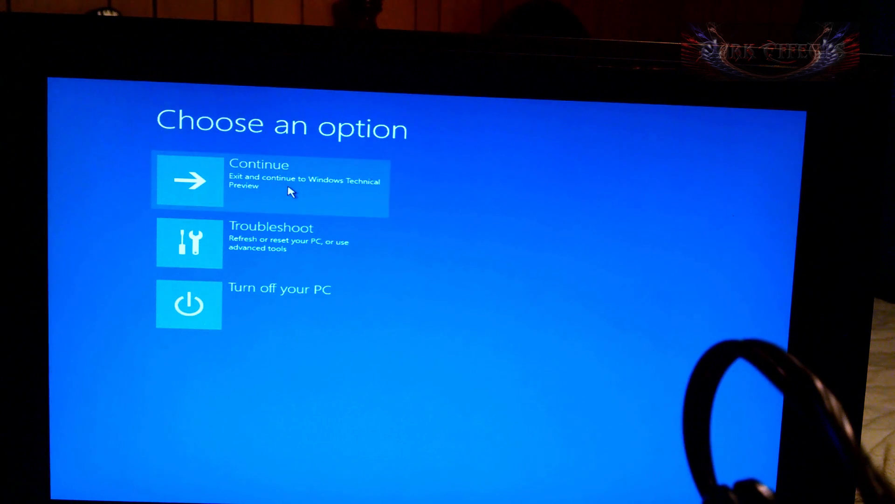
left_click(274, 182)
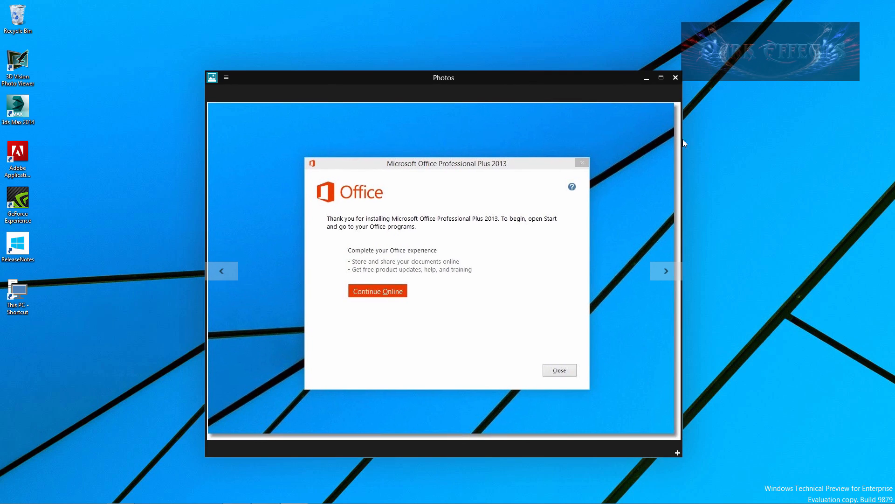
mouse_move(420, 235)
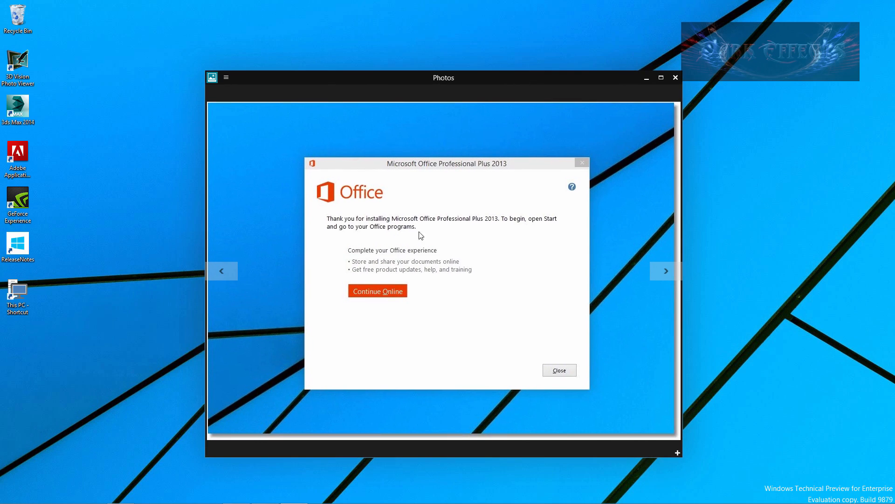
mouse_move(484, 233)
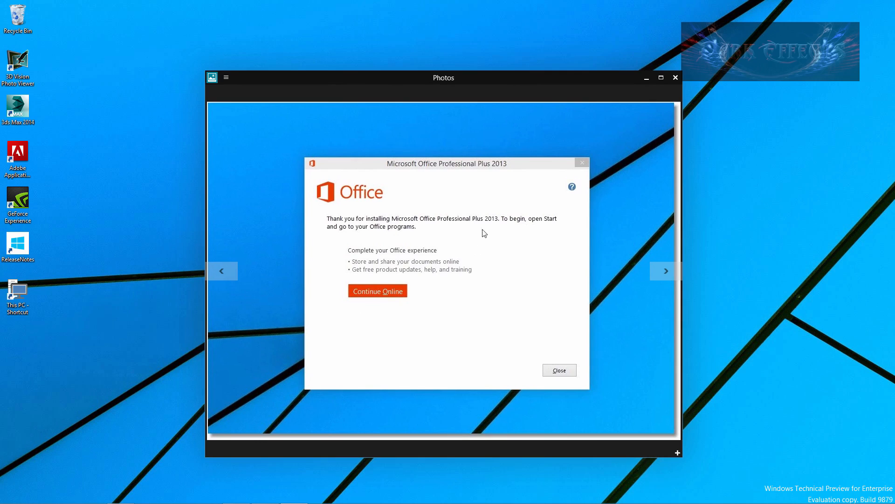
mouse_move(524, 312)
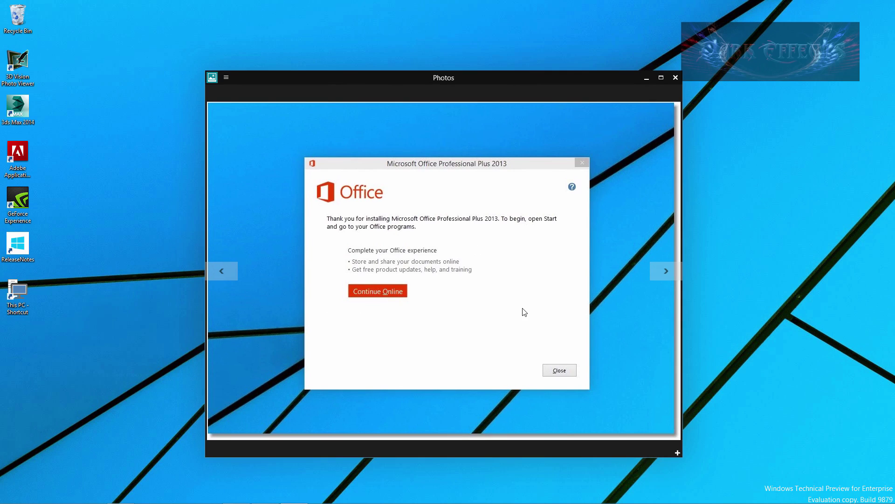